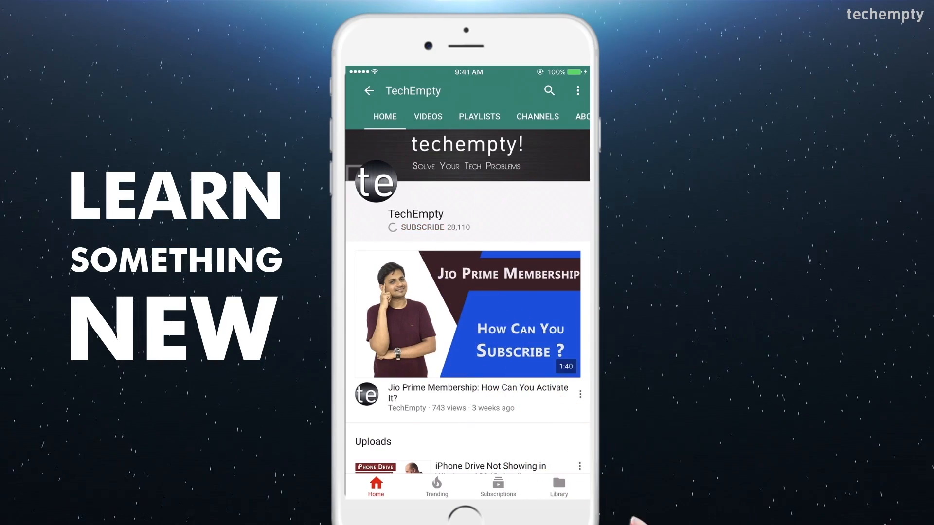
- Subscribe to the TechEmpty channel and turn on the notification bell
left_click(421, 227)
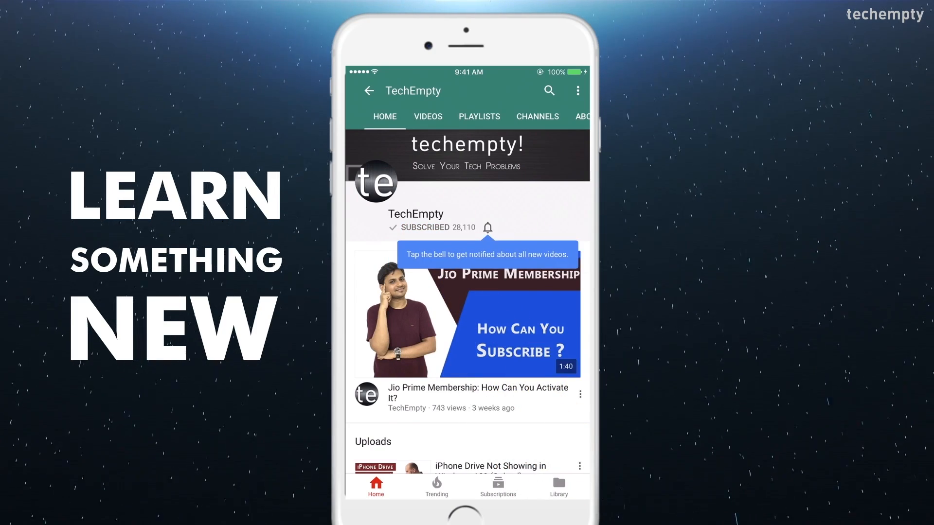
left_click(487, 227)
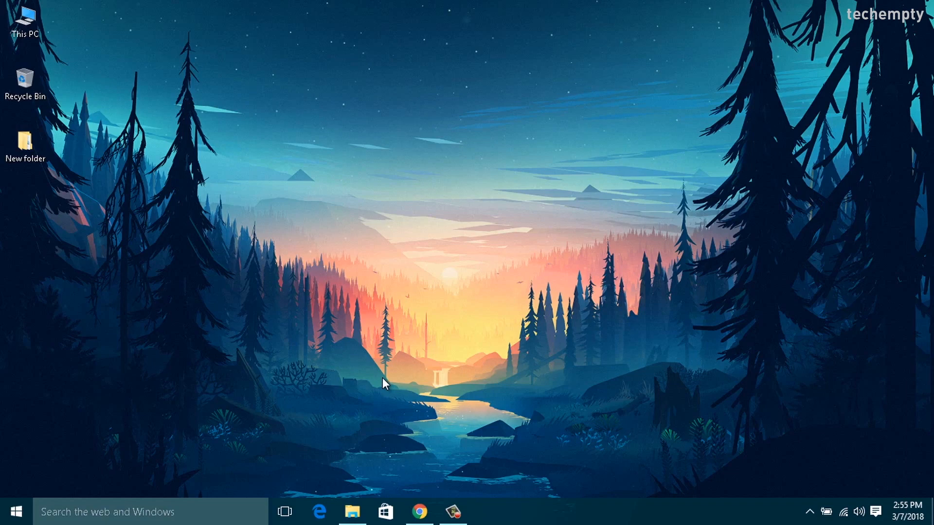
mouse_move(378, 379)
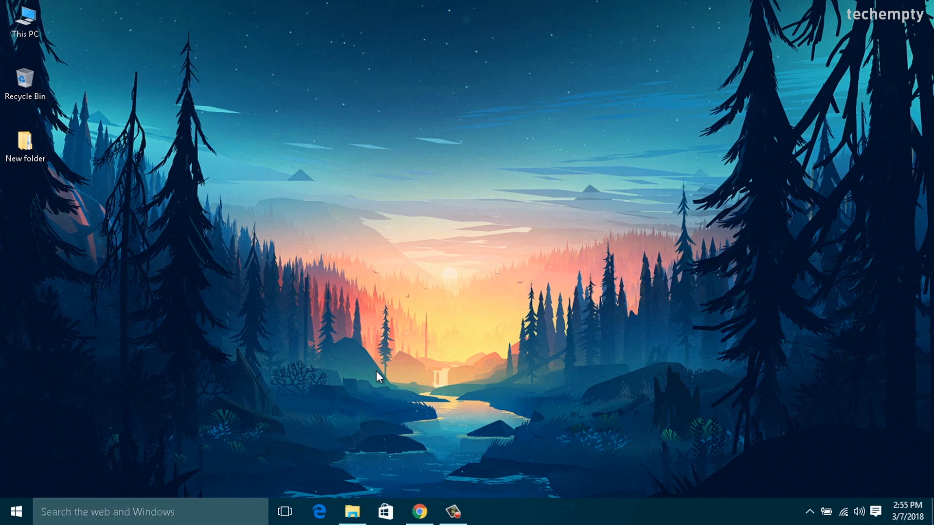
mouse_move(434, 343)
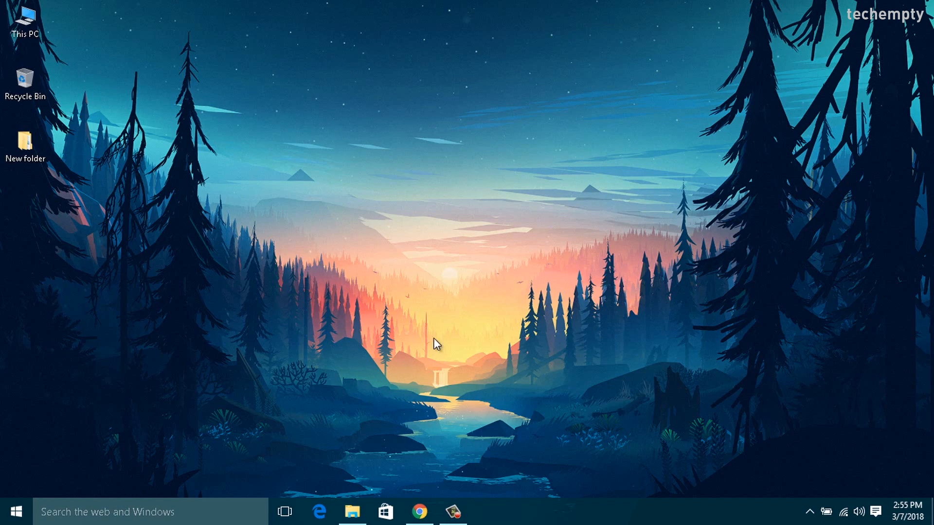
mouse_move(382, 370)
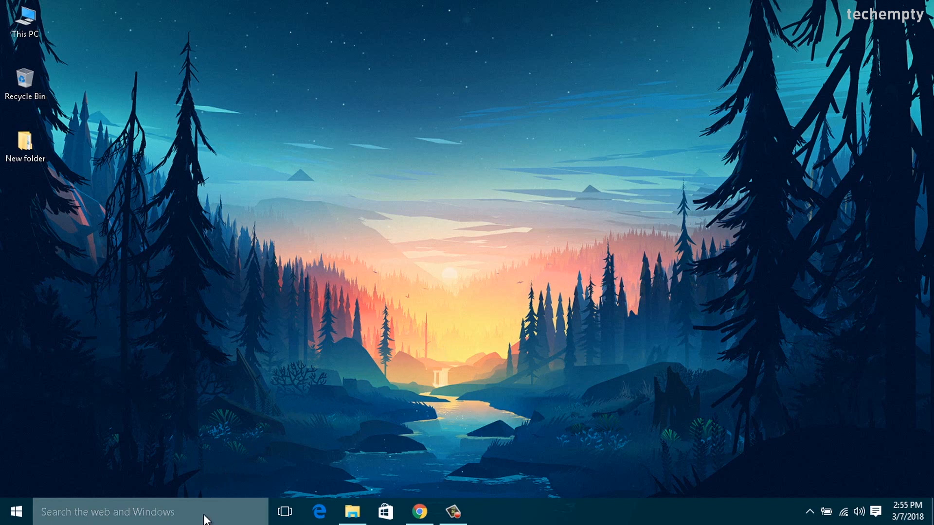
type("Device Manager")
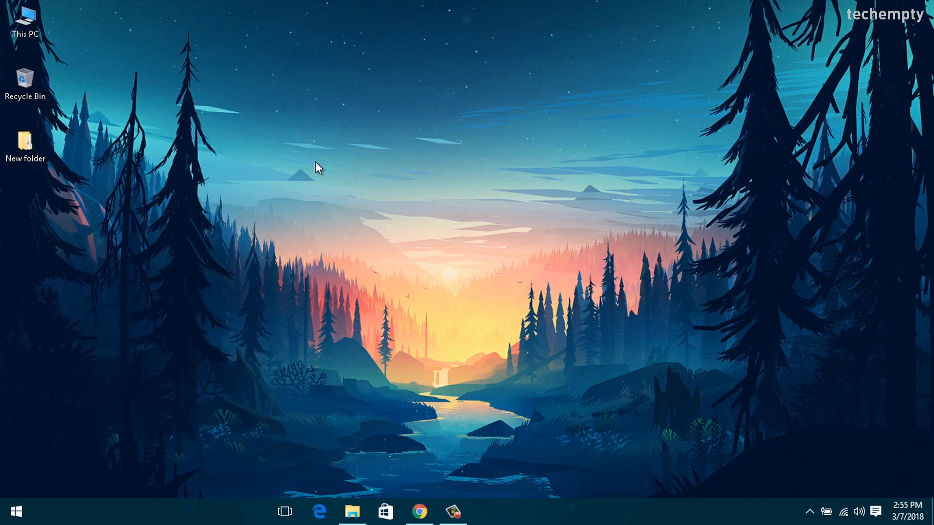
- Show This PC's Properties to bring up the System information window
right_click(24, 20)
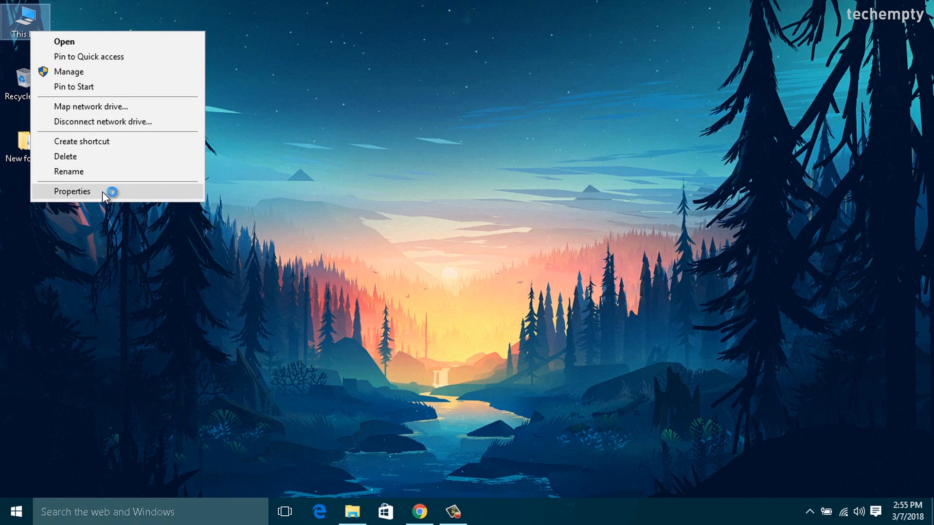
left_click(73, 192)
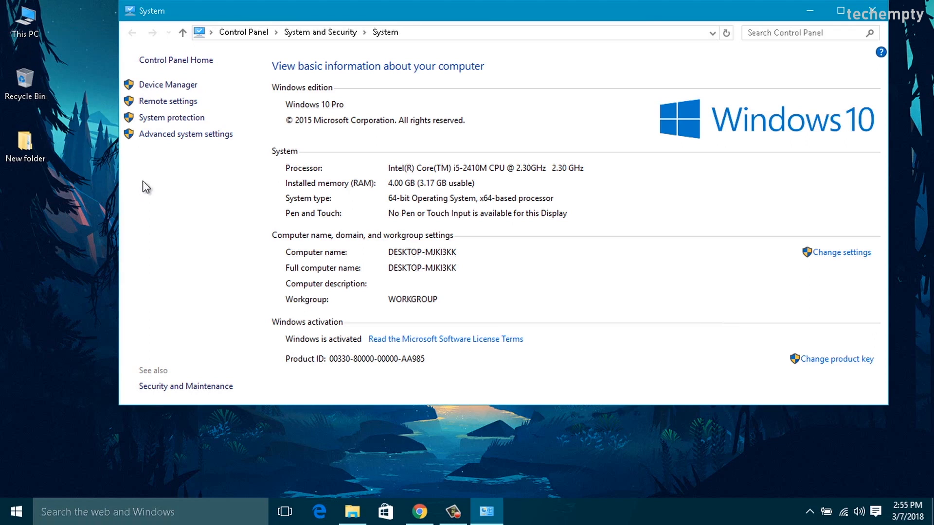
mouse_move(168, 84)
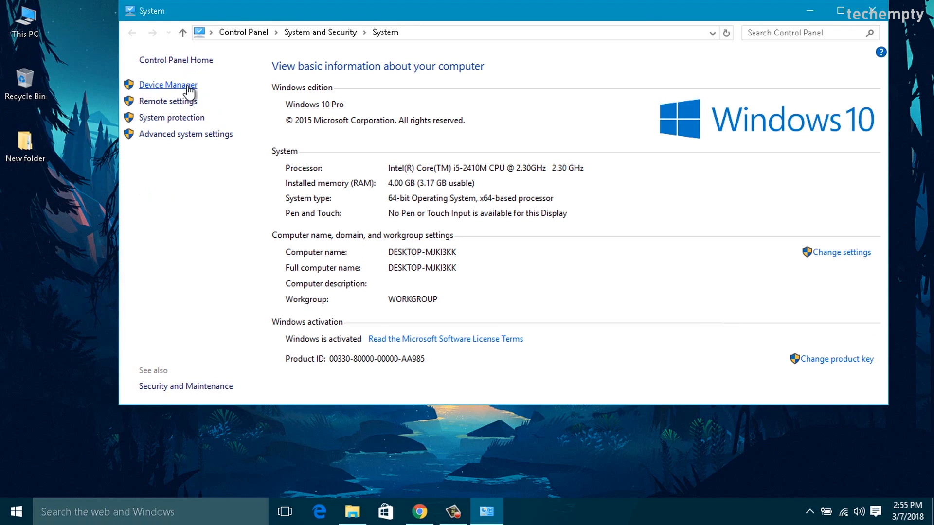
- From the System window go to Device Manager, rescan for hardware changes and select the Bluetooth category
left_click(168, 83)
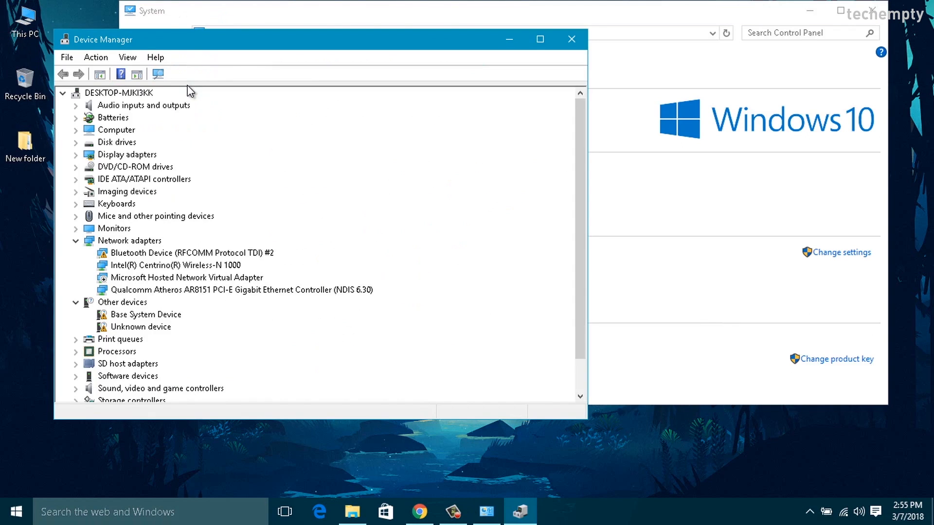
mouse_move(197, 81)
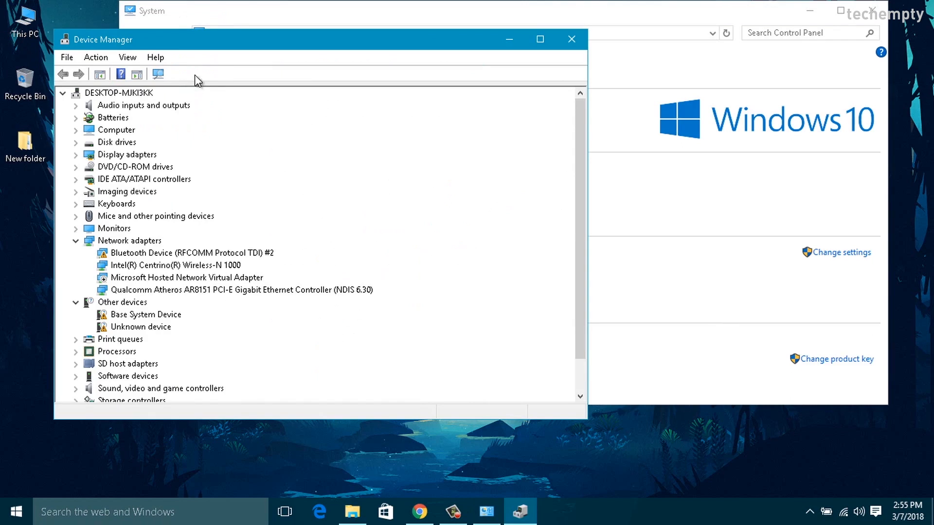
left_click(127, 57)
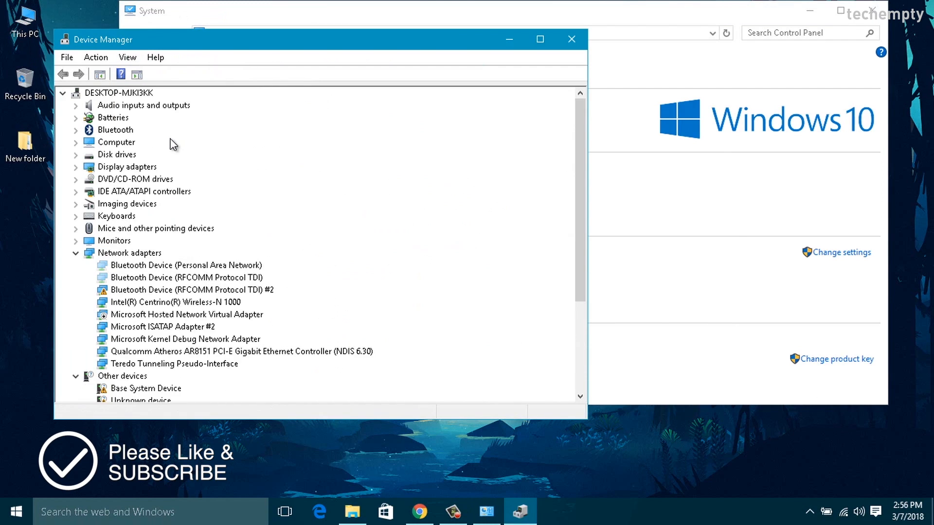
mouse_move(116, 136)
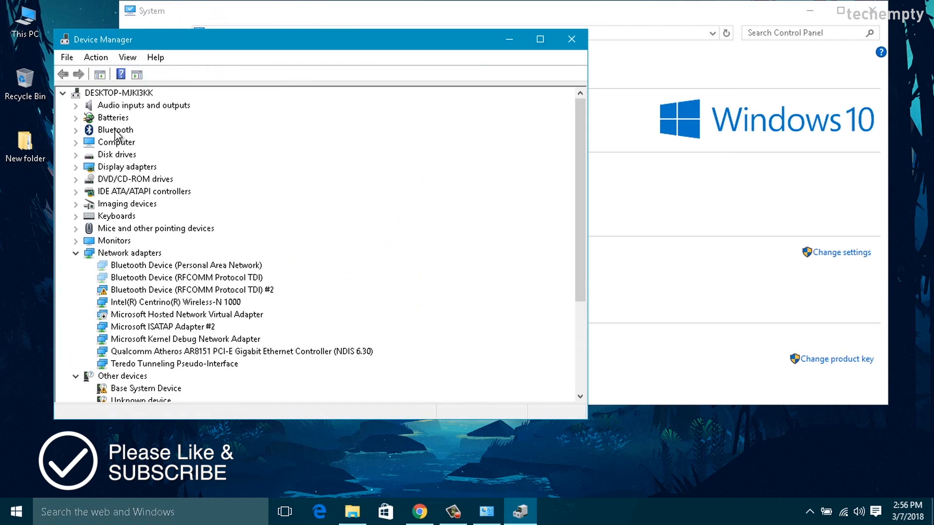
left_click(115, 129)
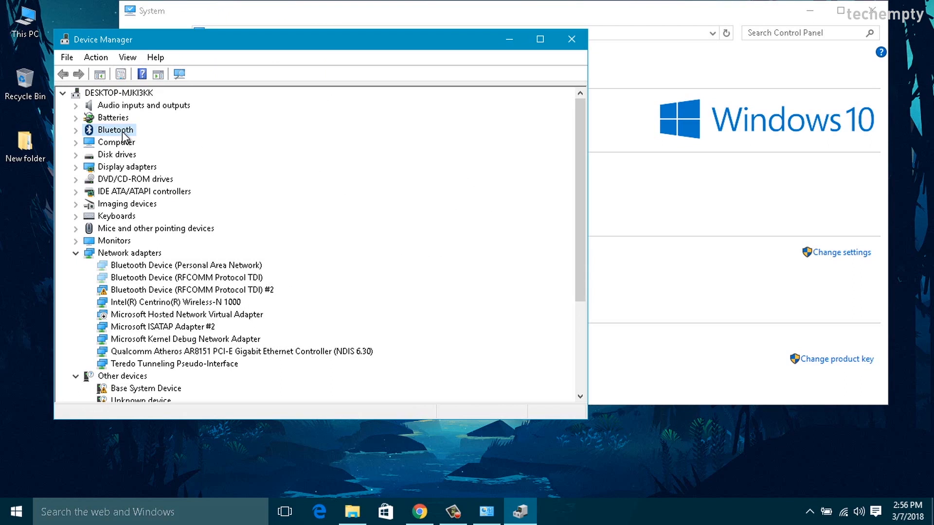
- Rescan the Bluetooth category, expand it to list its adapters, then close Device Manager
right_click(119, 129)
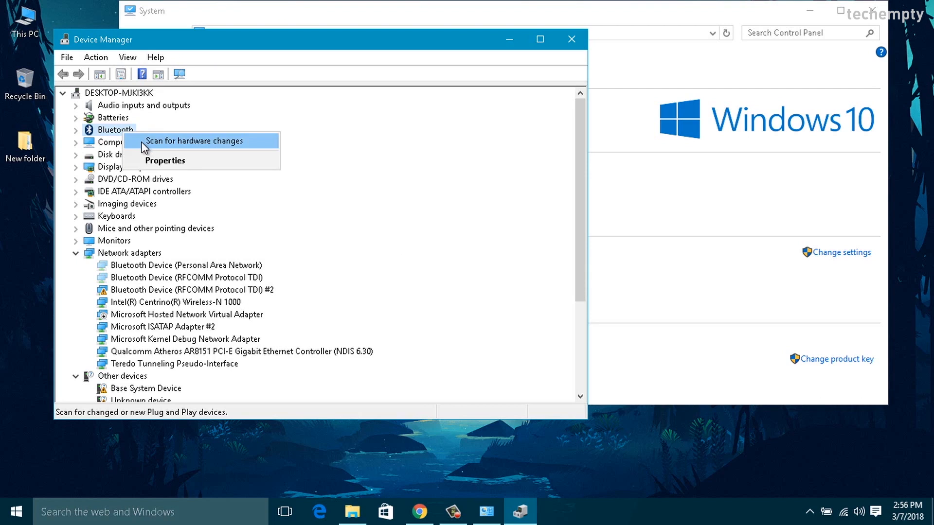
left_click(194, 140)
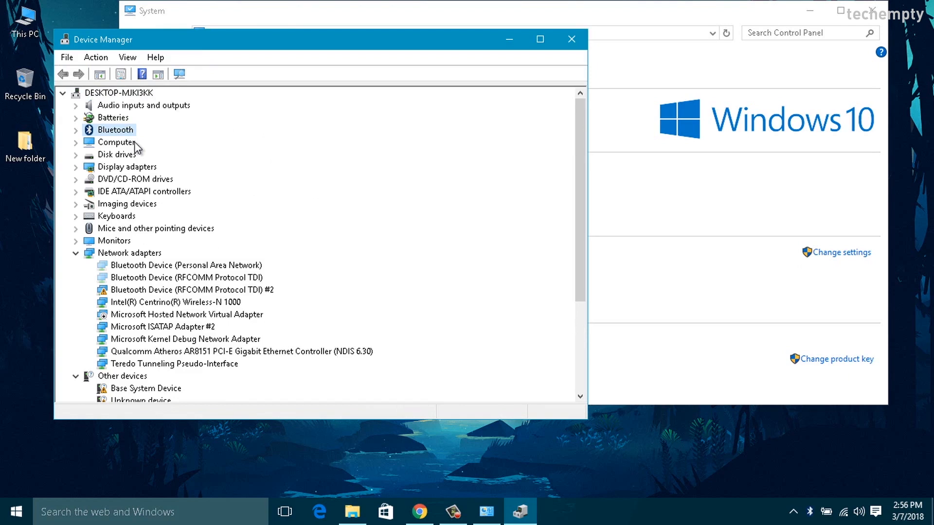
left_click(76, 130)
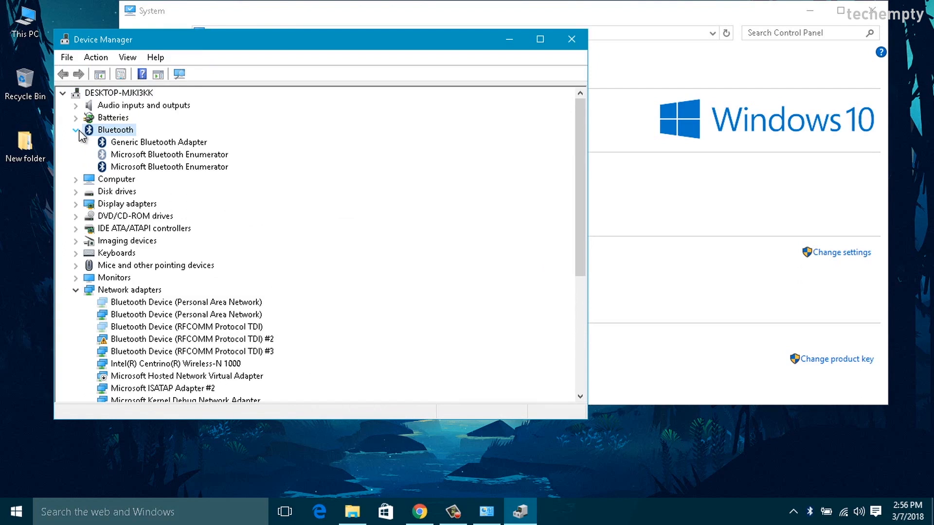
left_click(570, 39)
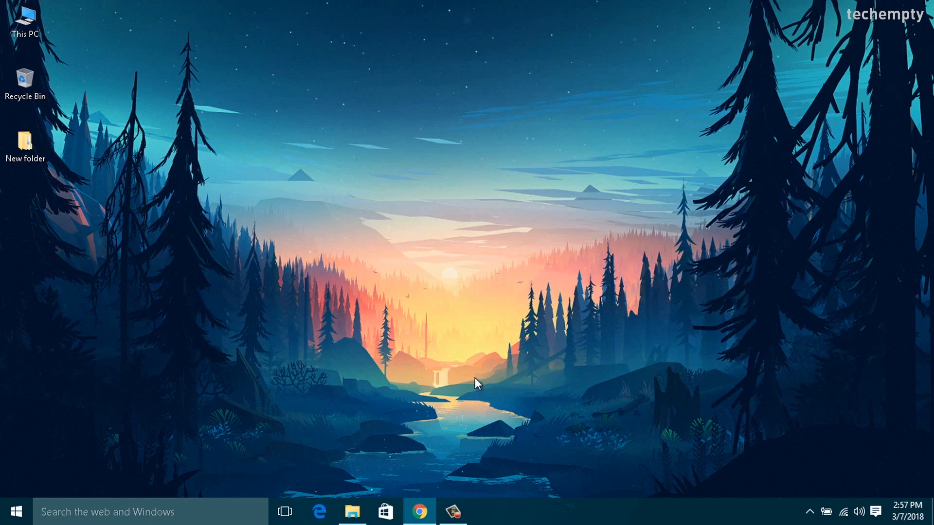
mouse_move(479, 360)
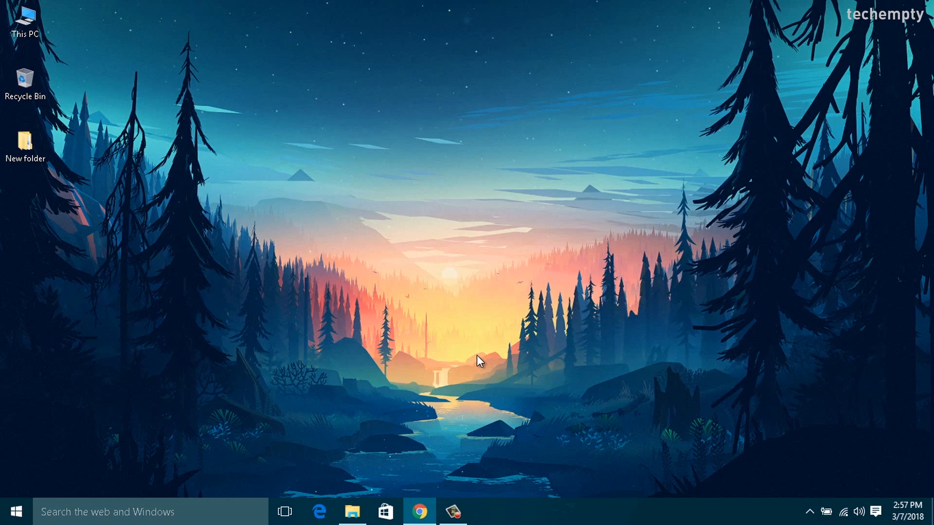
mouse_move(463, 331)
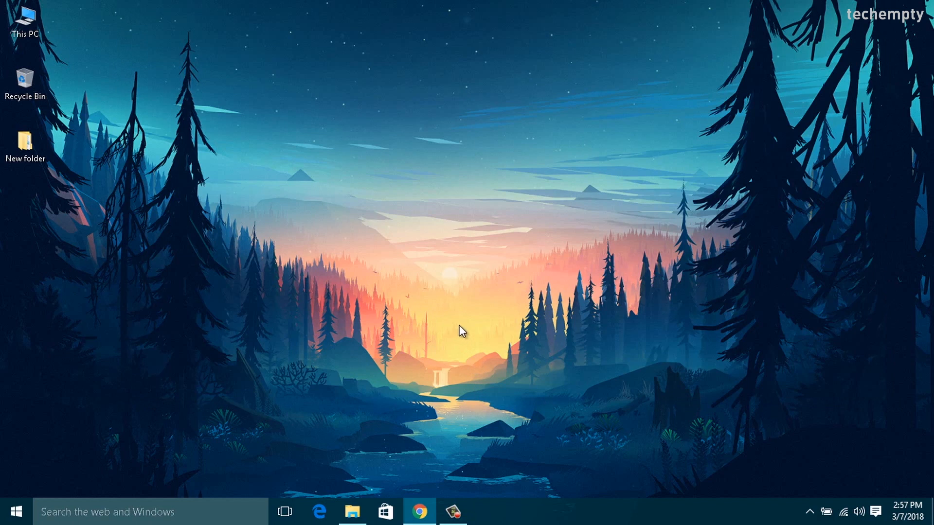
mouse_move(466, 340)
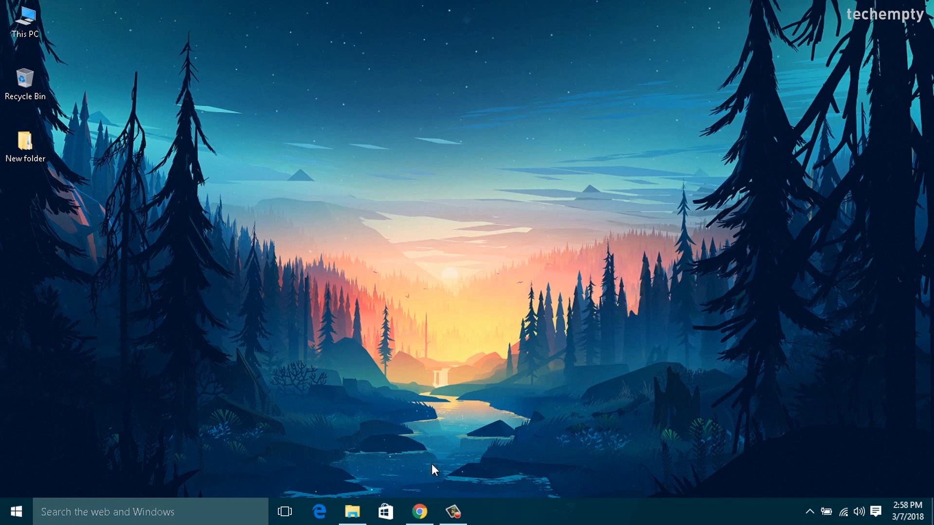
left_click(419, 511)
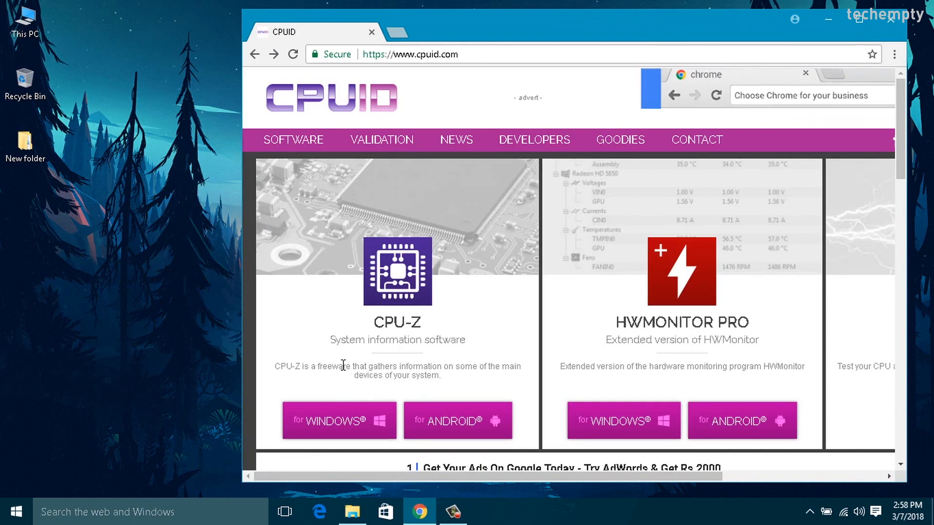
- Download the English CPU-Z 1.83 setup from cpuid.com and install it, leaving a desktop shortcut
left_click(397, 271)
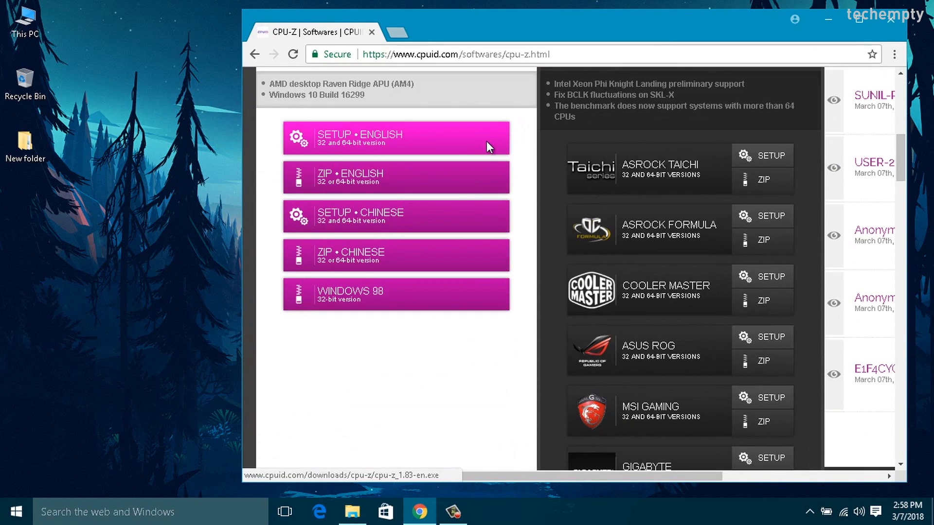
left_click(395, 137)
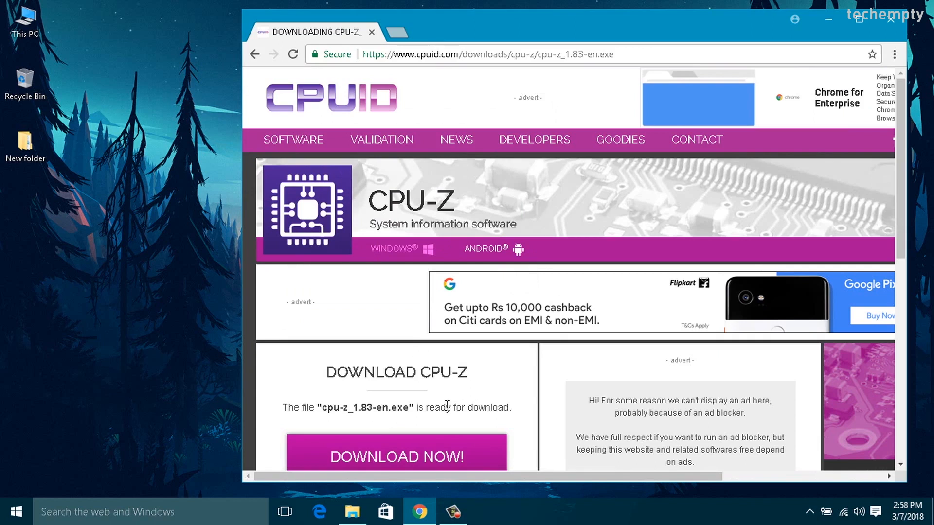
left_click(396, 455)
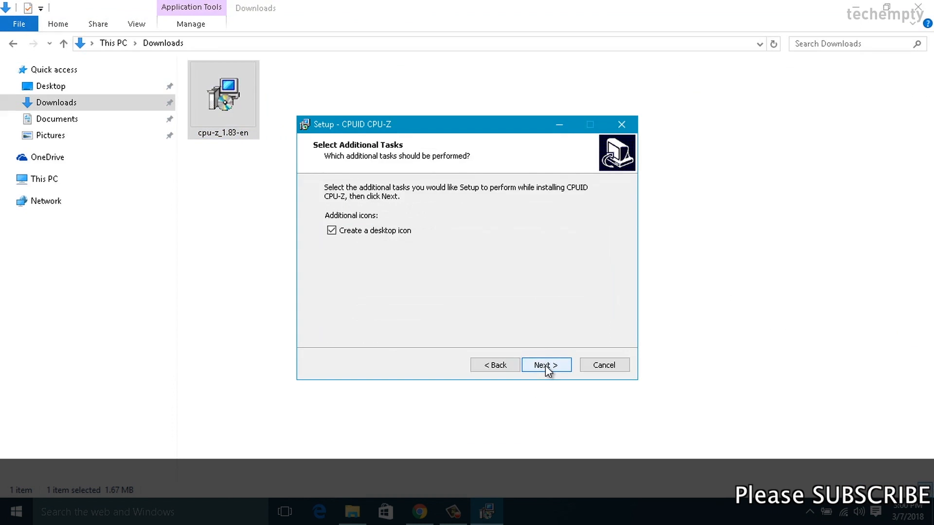
left_click(545, 365)
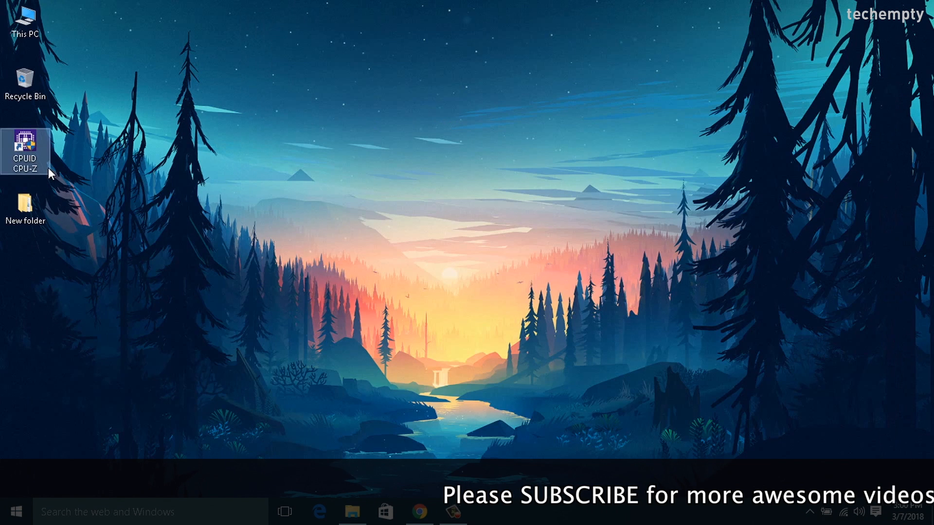
- Launch CPU-Z from its desktop icon to view the Mainboard details
double_click(25, 146)
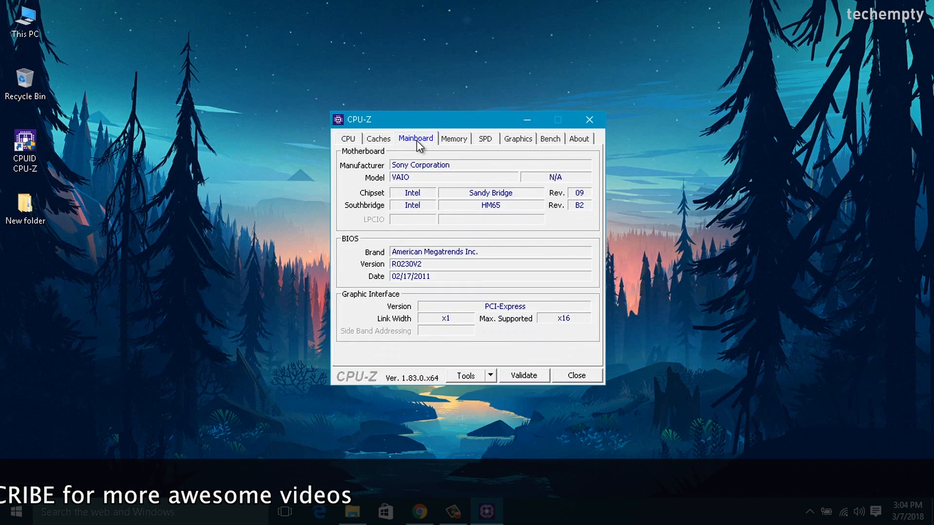
mouse_move(383, 281)
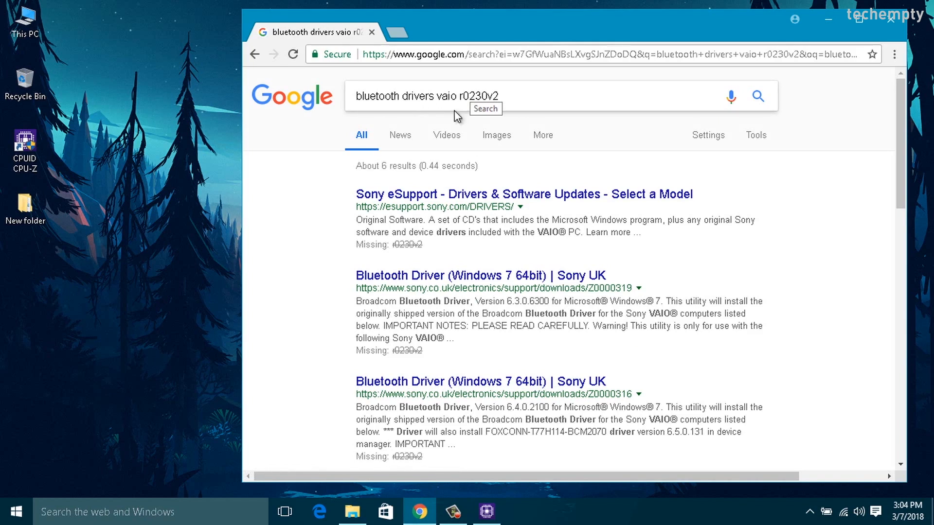
mouse_move(468, 197)
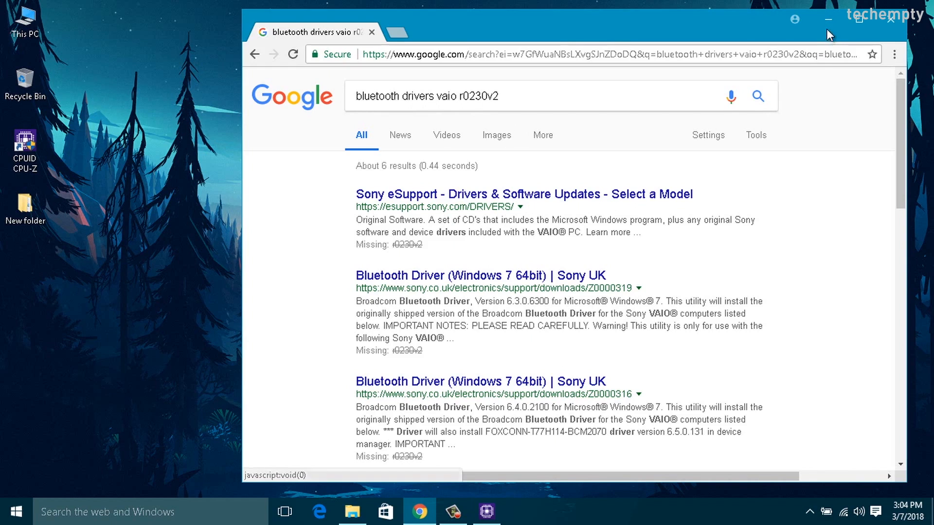
- Minimize Chrome after reviewing the VAIO R0230V2 Bluetooth driver results
left_click(485, 511)
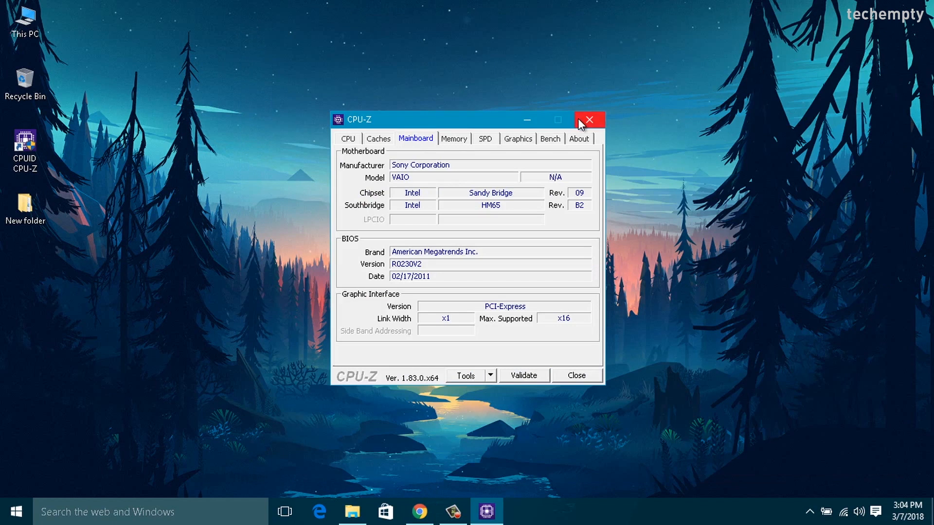
- Close CPU-Z, search for 'Device Manager', and bring up This PC's context menu
left_click(588, 120)
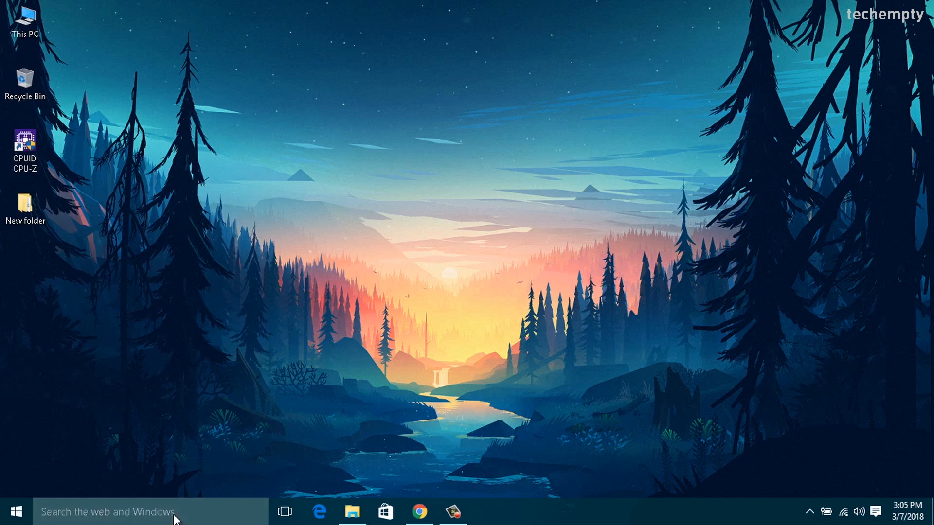
type("Device Manager")
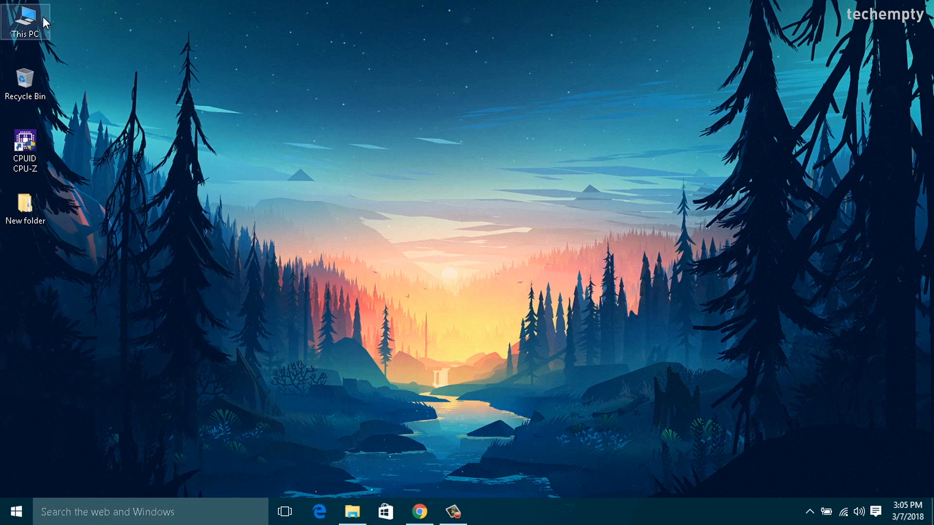
right_click(23, 23)
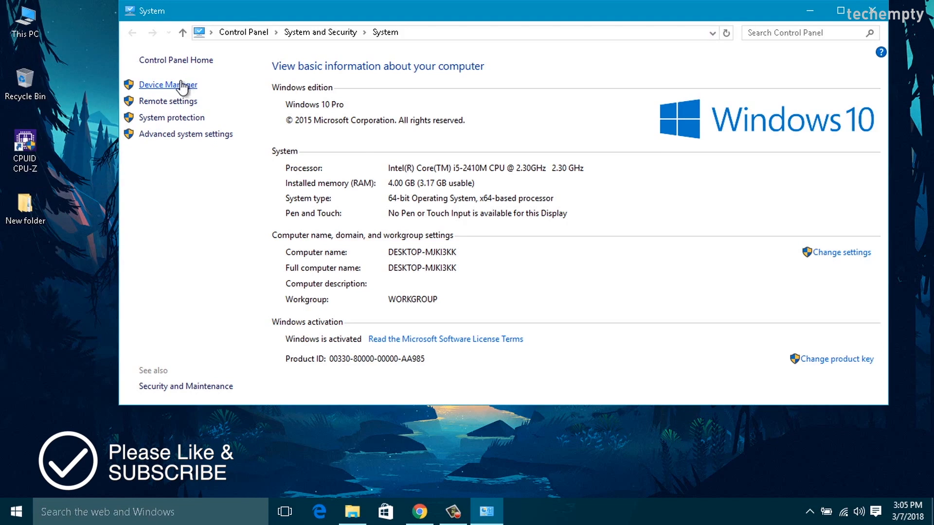
- Return to Device Manager from the System window and pull down its Action menu
left_click(168, 84)
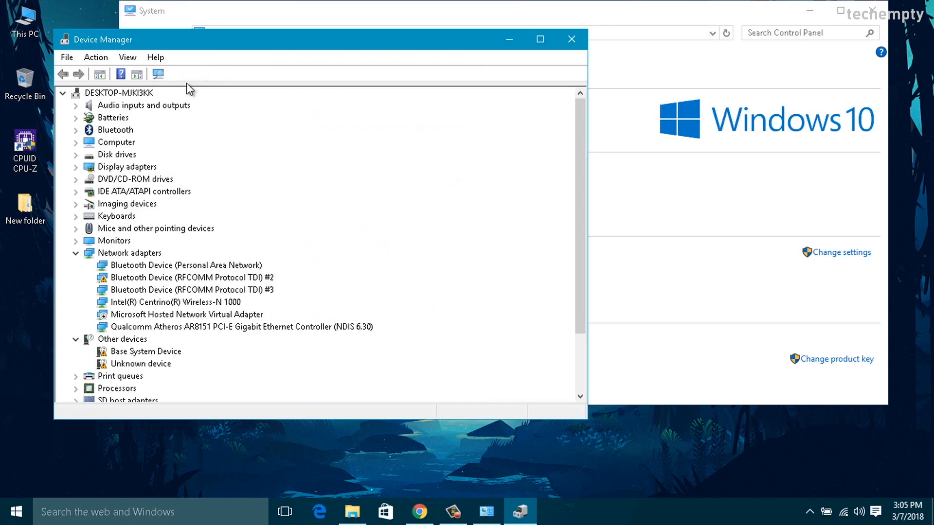
left_click(117, 93)
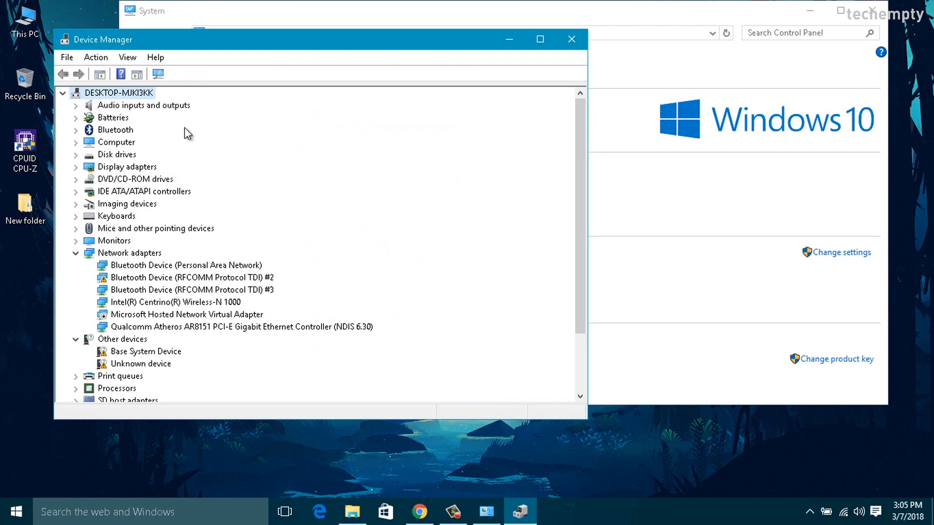
mouse_move(96, 57)
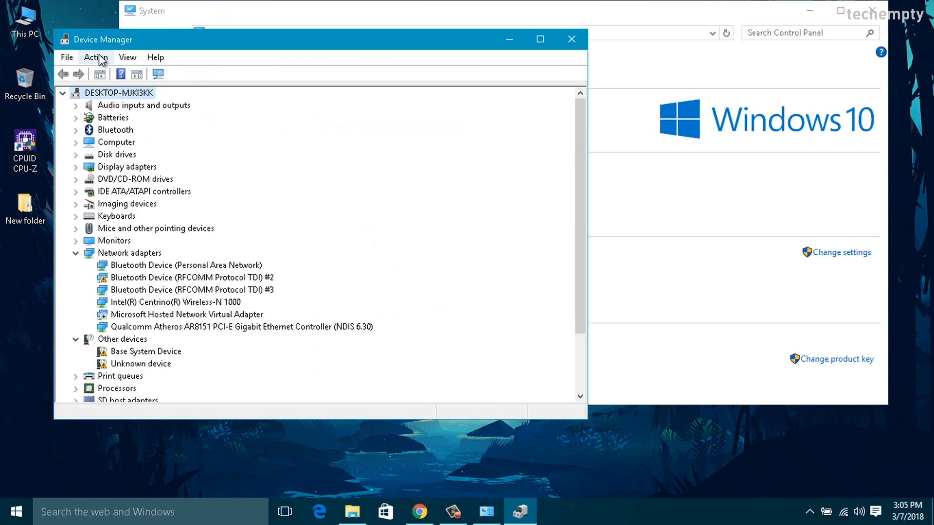
left_click(96, 58)
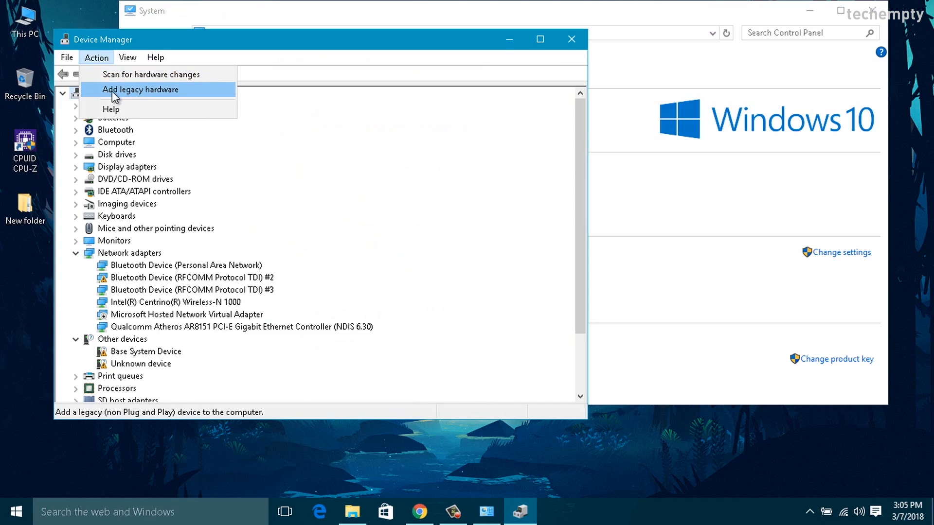
- Start the Add legacy hardware wizard and choose manual selection from a list of hardware types
left_click(140, 90)
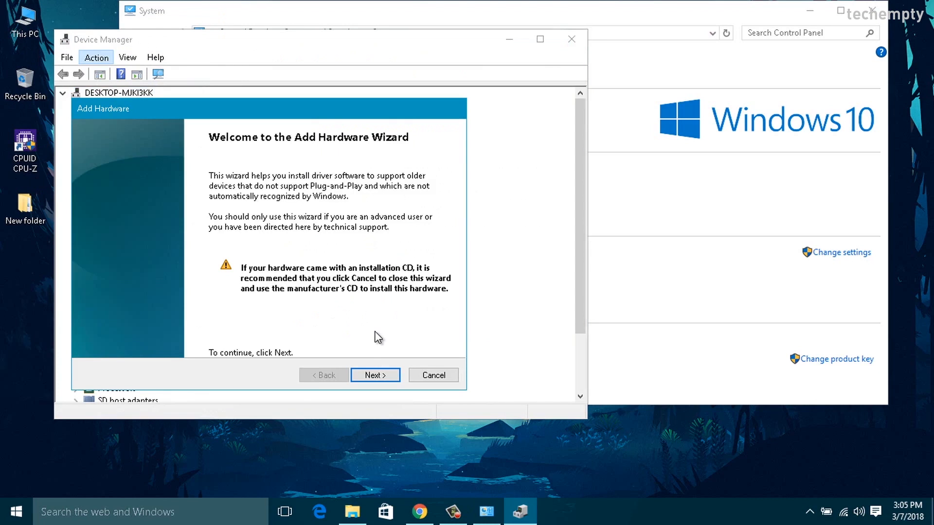
left_click(375, 376)
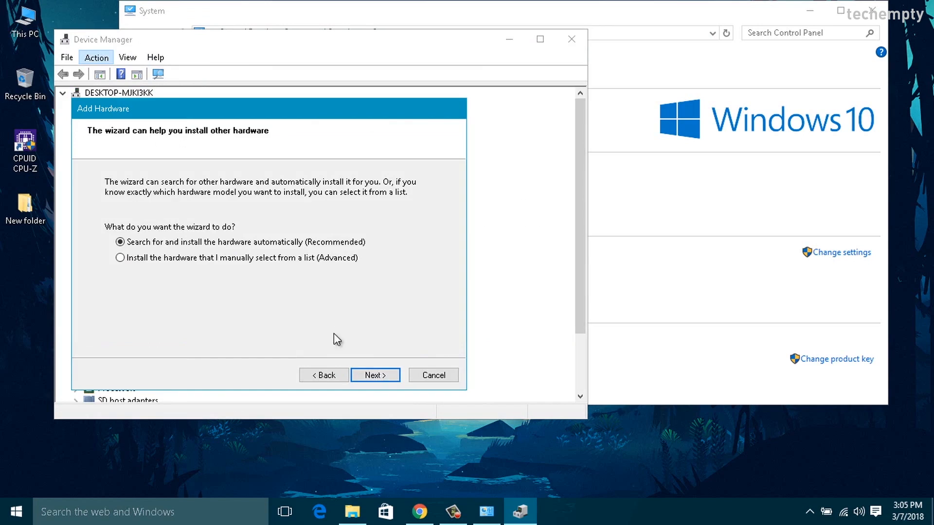
left_click(120, 258)
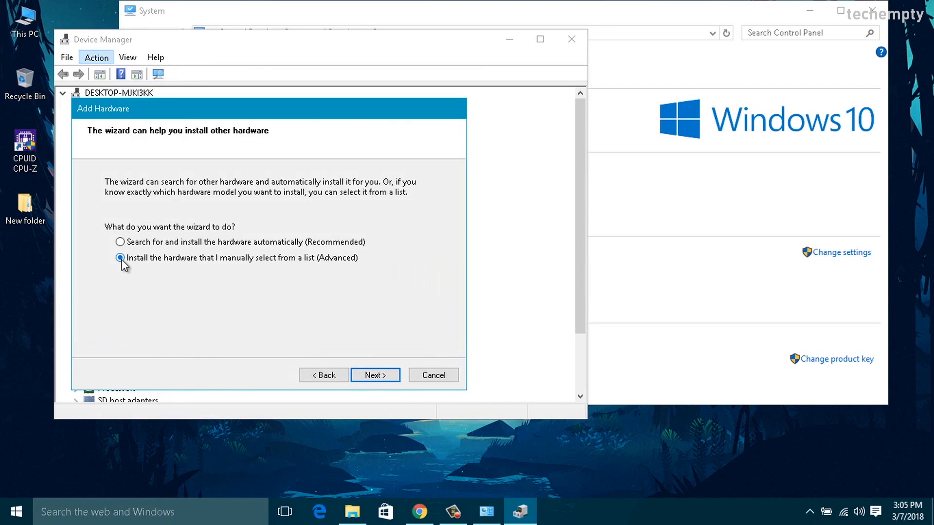
left_click(119, 258)
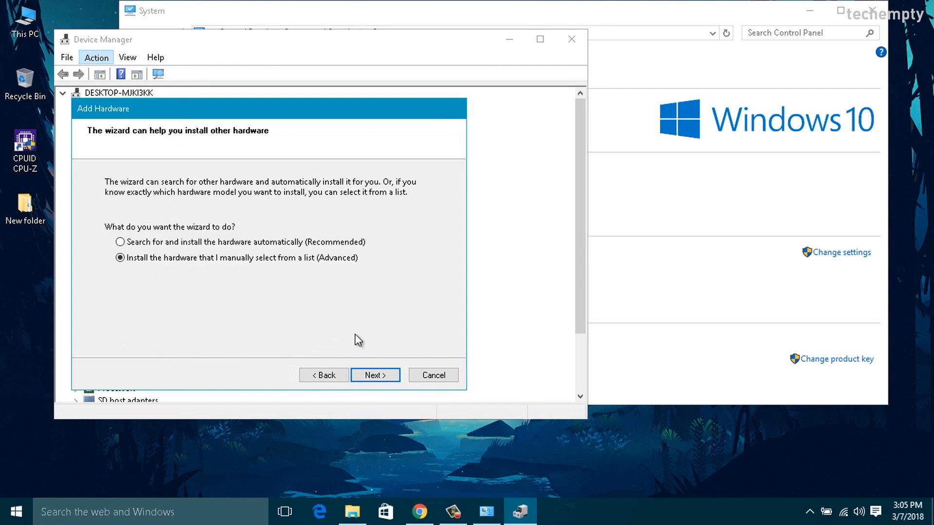
left_click(374, 376)
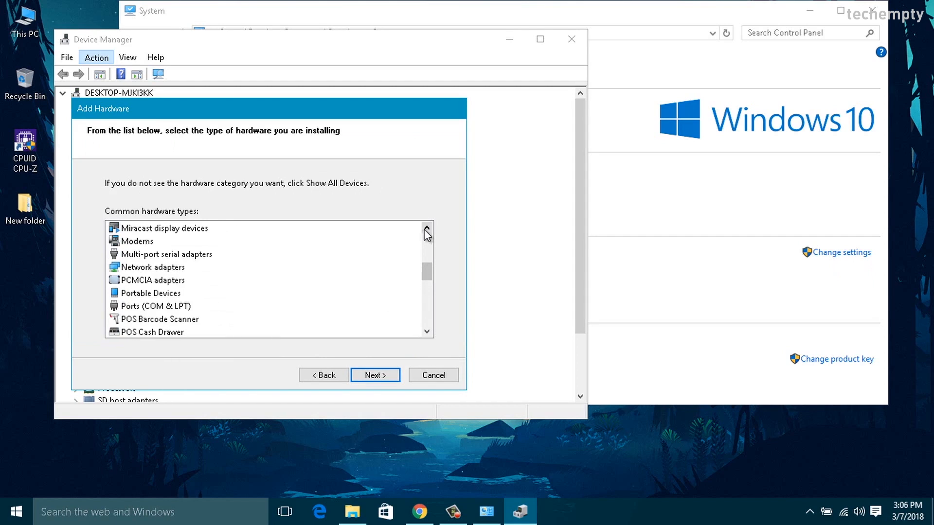
- Choose Network adapters, then Microsoft's Bluetooth Device (RFCOMM Protocol TDI) model as the driver to install
left_click(152, 267)
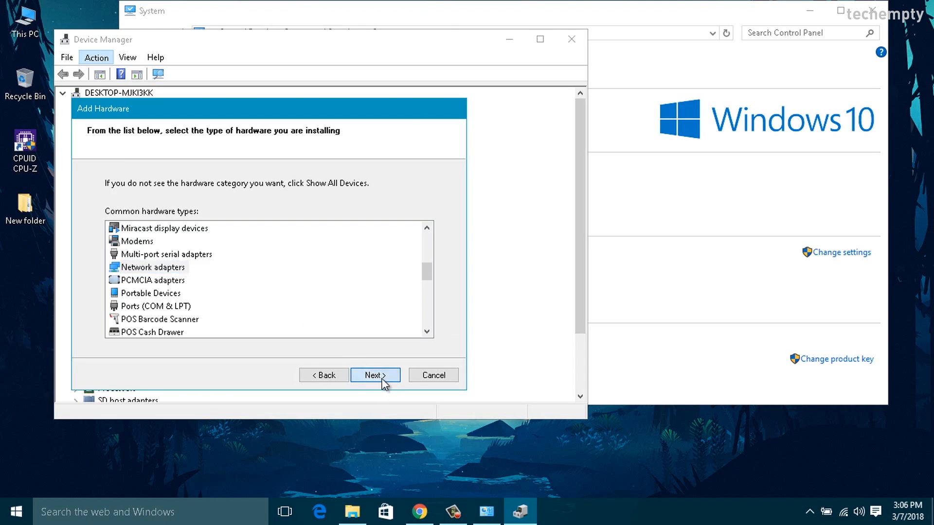
left_click(375, 375)
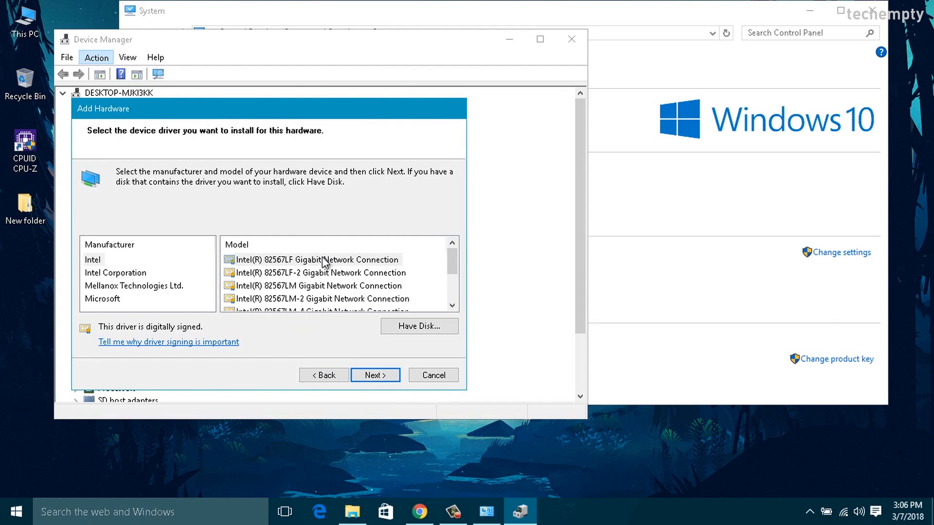
mouse_move(181, 303)
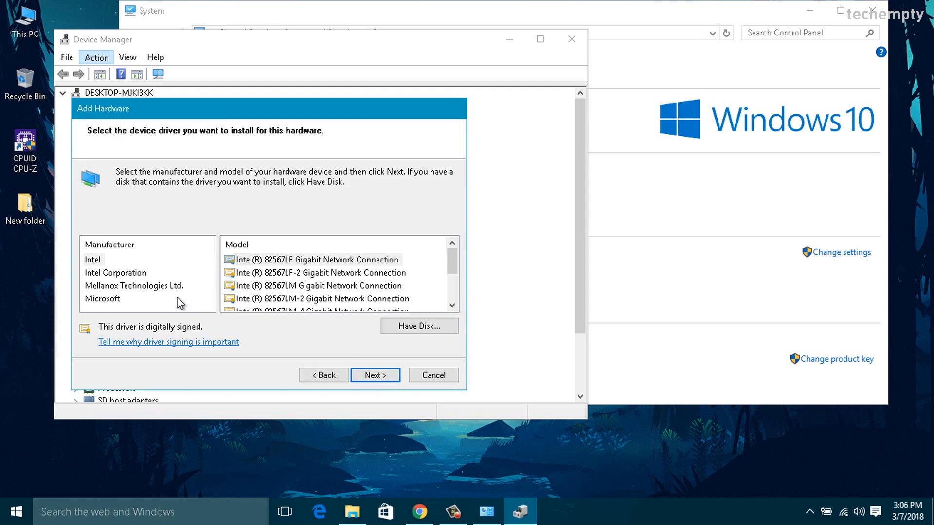
left_click(102, 299)
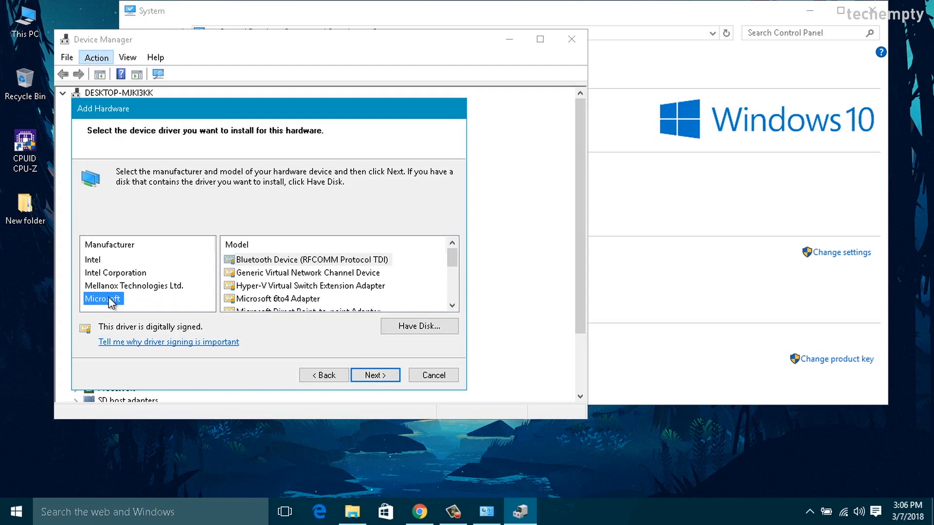
left_click(309, 259)
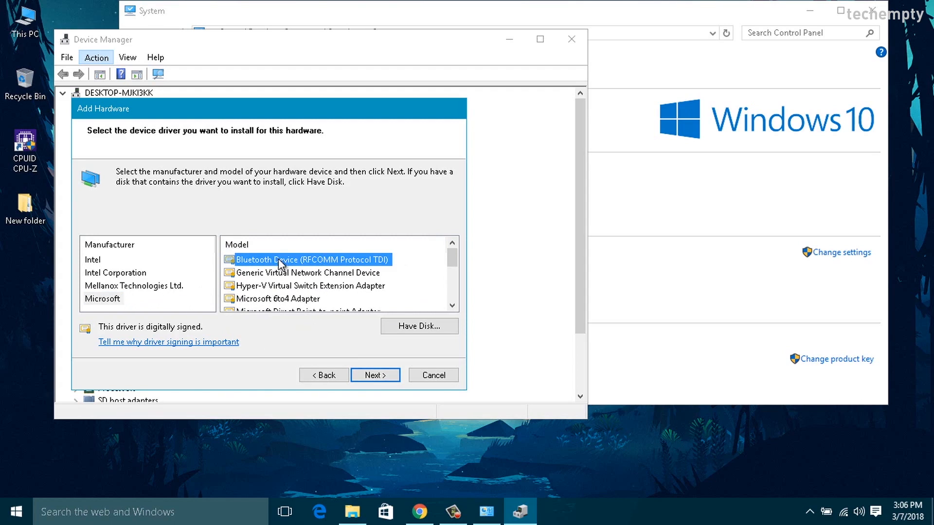
left_click(374, 376)
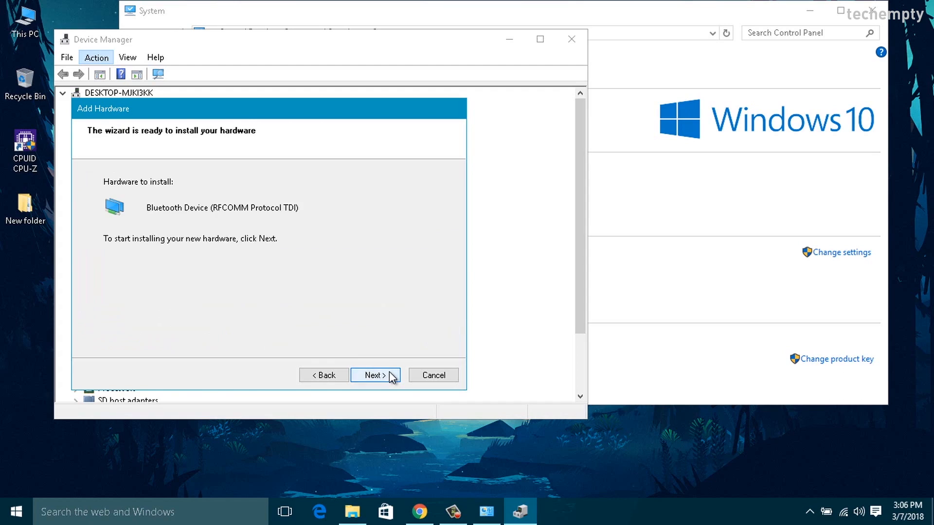
- Install the device so Network adapters lists Bluetooth Device (RFCOMM Protocol TDI) #2 and #3
scroll("down", 3)
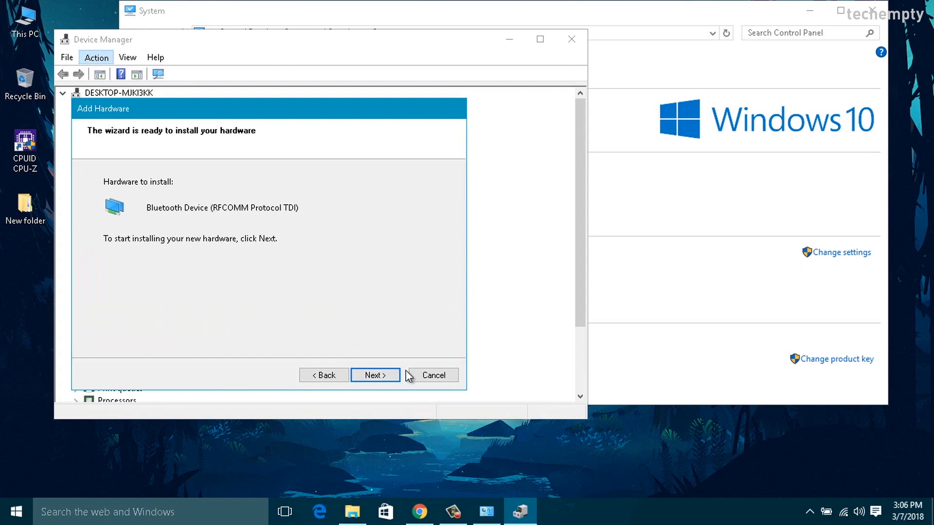
left_click(373, 376)
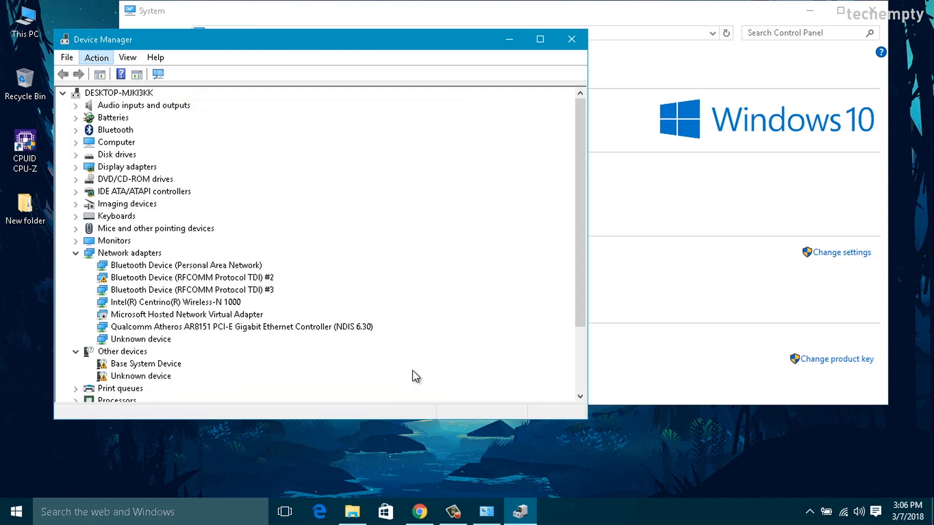